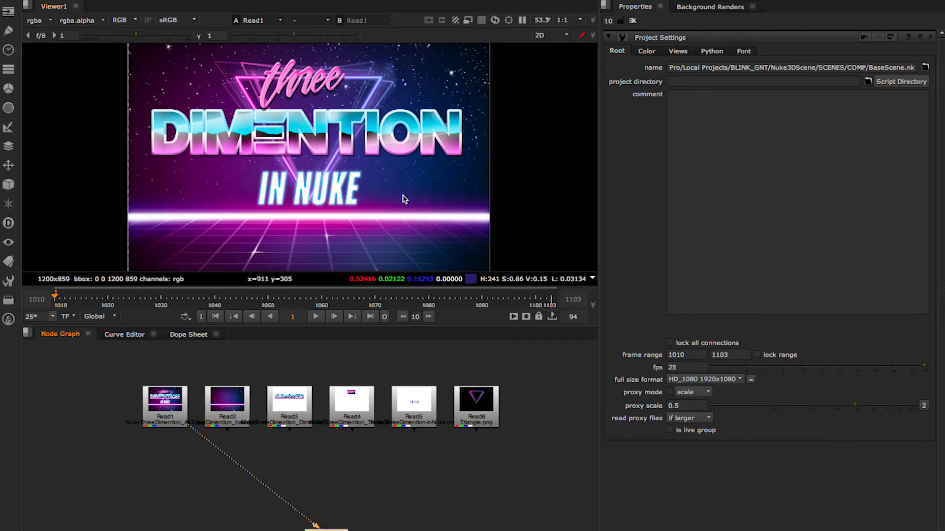
Check Project Settings show frame range 1010–1103 at 25 fps in HD_1080.
left_click(227, 400)
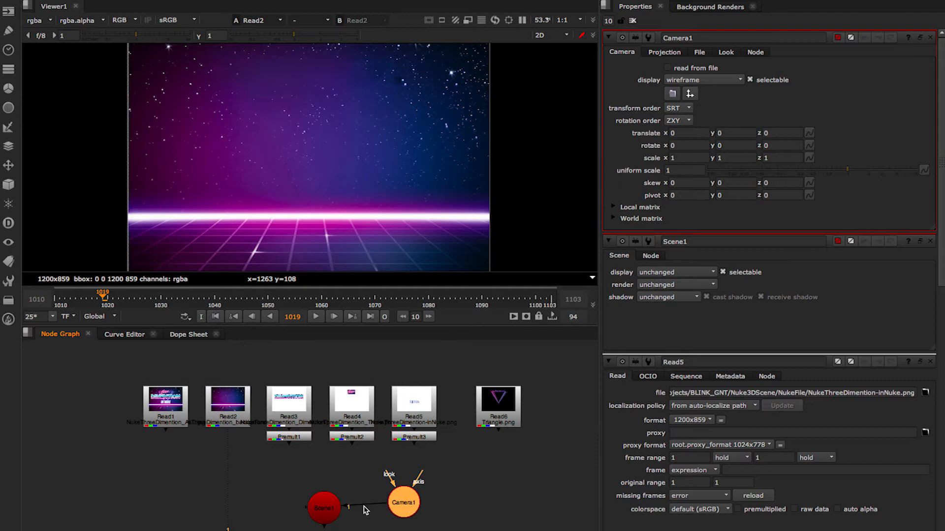
Add Premults under Read3–Read5 and connect a new Camera to the Scene.
left_click(484, 37)
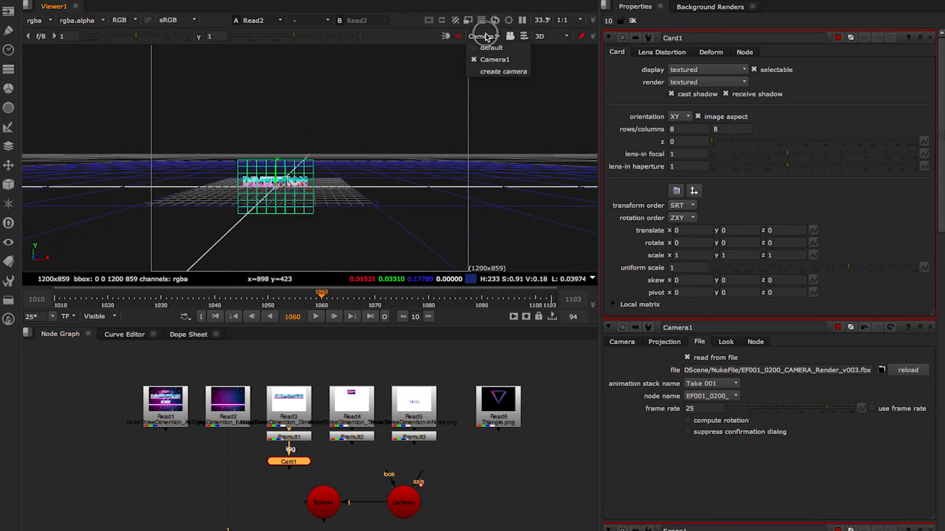